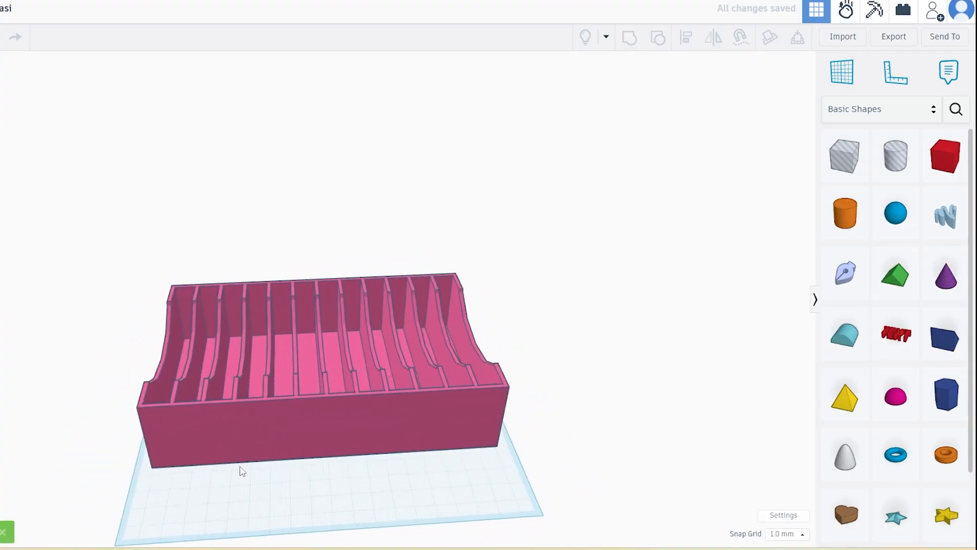
# Step: Orbit around the holder to check the covering box, then return to the front view
pyautogui.moveTo(244, 470); pyautogui.dragTo(290, 479)
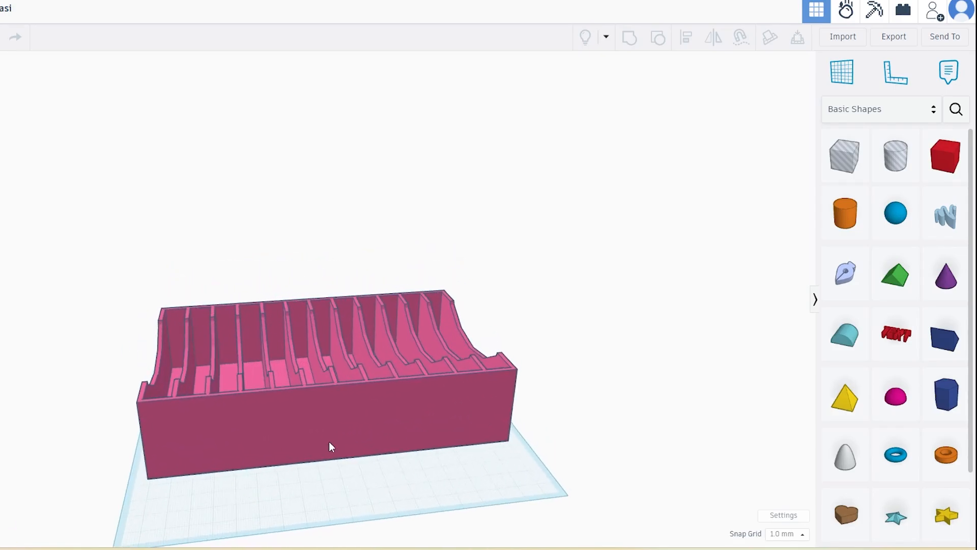
pyautogui.moveTo(845, 156)
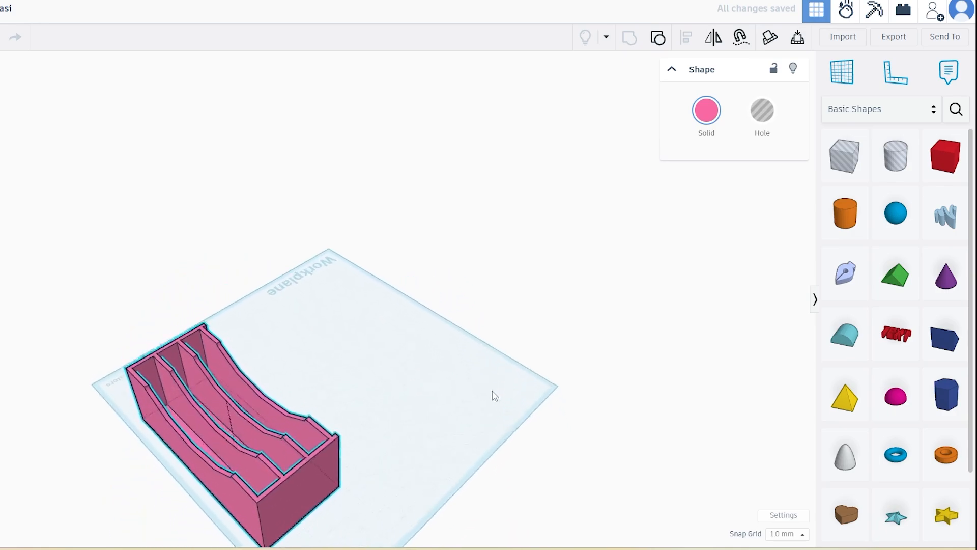
pyautogui.moveTo(495, 395); pyautogui.dragTo(453, 340)
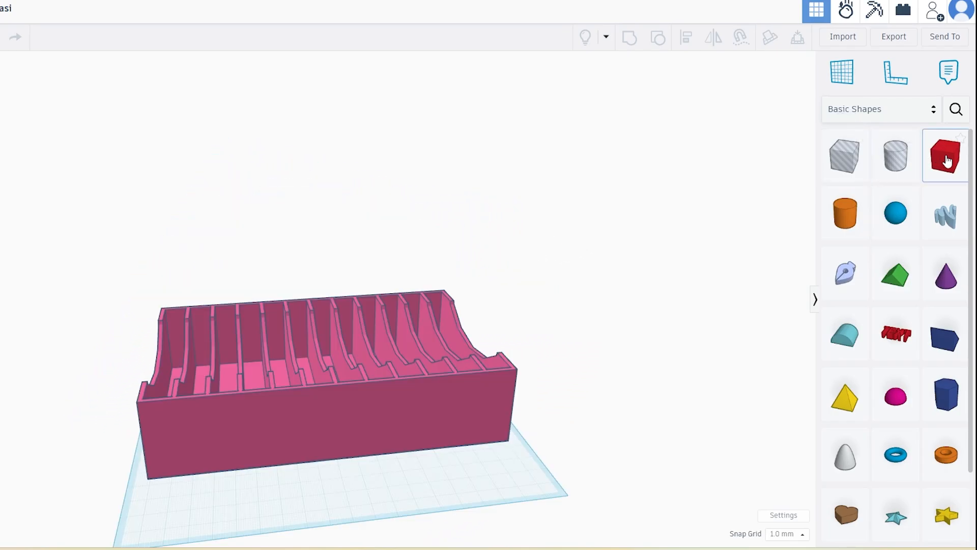
pyautogui.moveTo(845, 155)
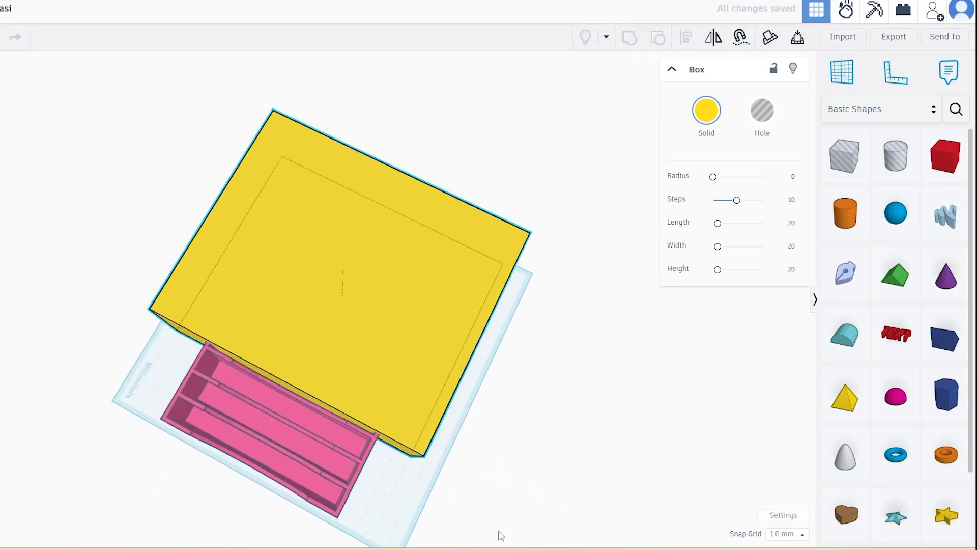
# Step: Make the covering box a hole and group it with the holder to cut that portion away
pyautogui.click(761, 112)
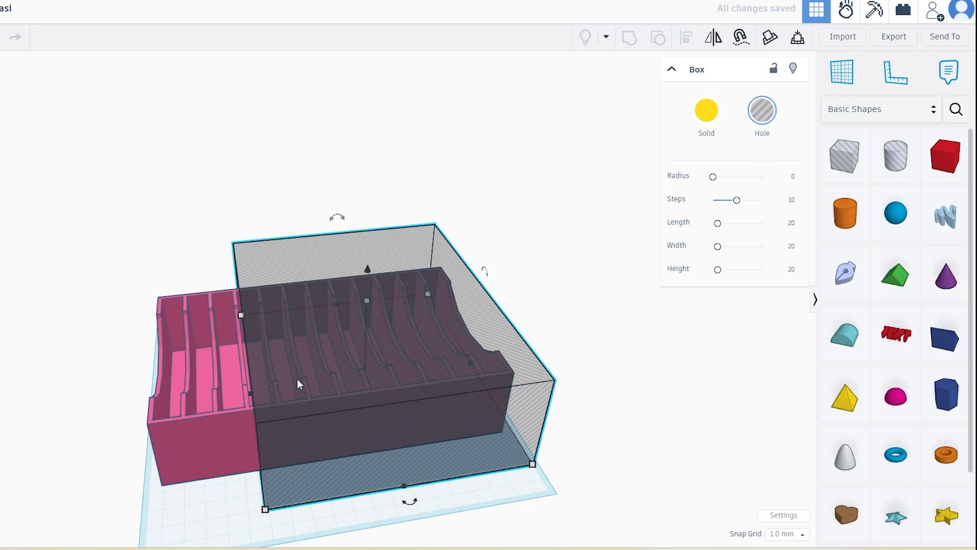
pyautogui.moveTo(299, 425)
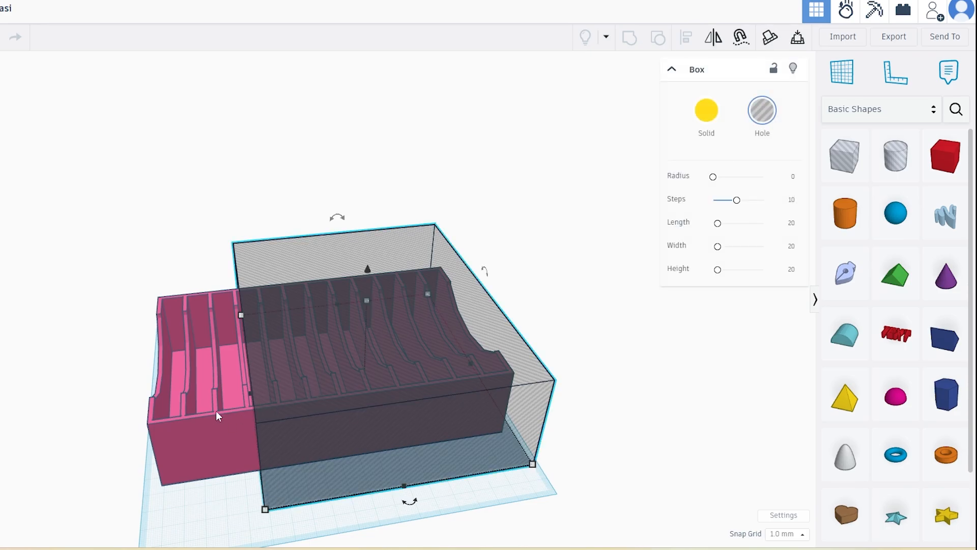
pyautogui.press('ctrl+g')
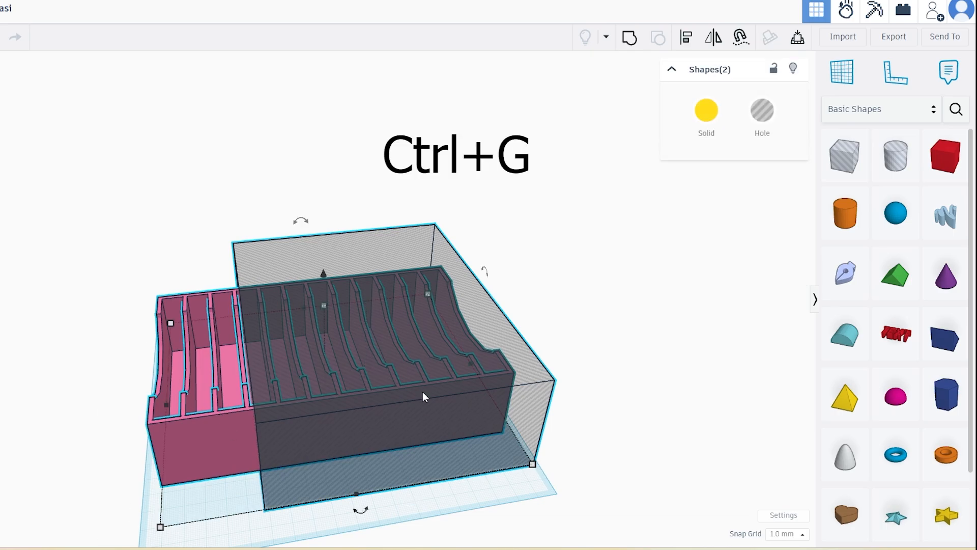